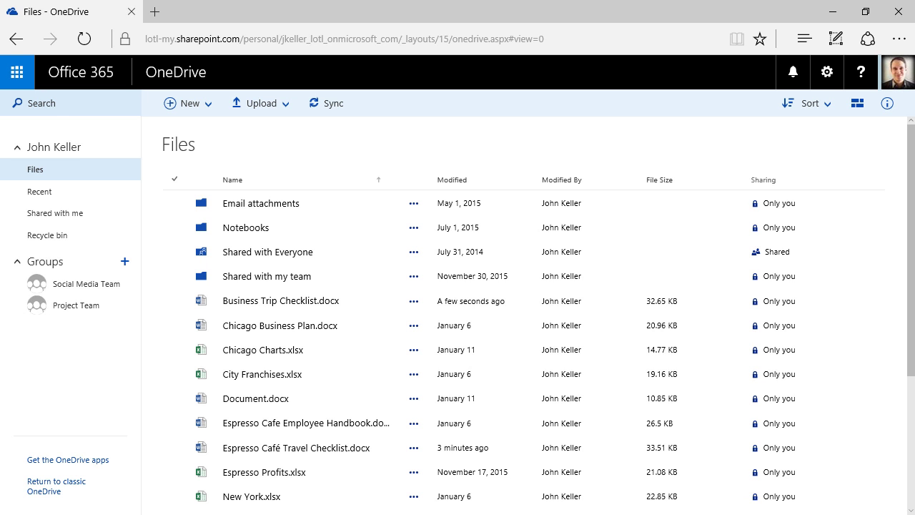
mouse_move(843, 158)
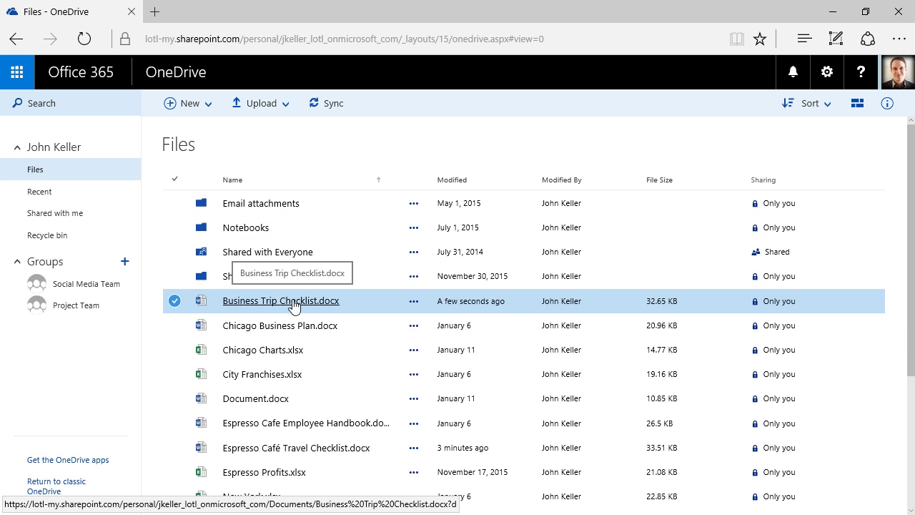
Open Business Trip Checklist.docx from OneDrive and bring up its Edit Document choices
left_click(280, 300)
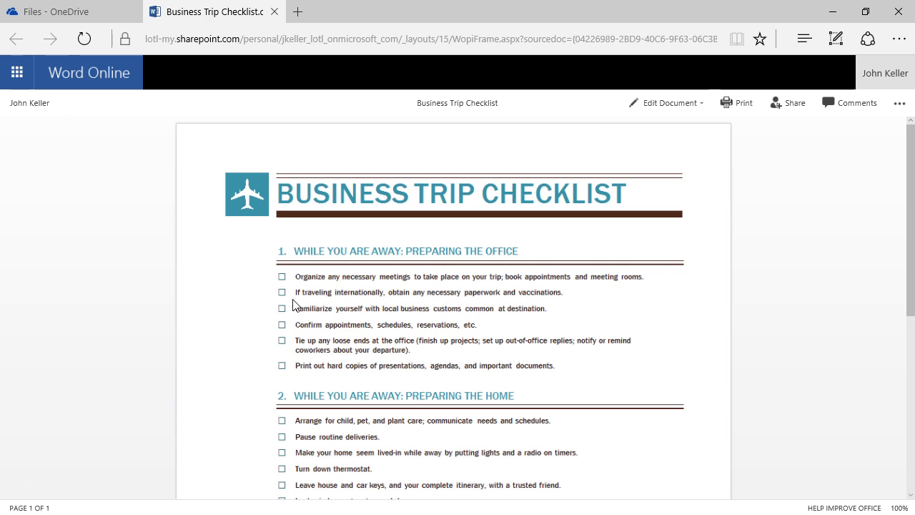
left_click(663, 103)
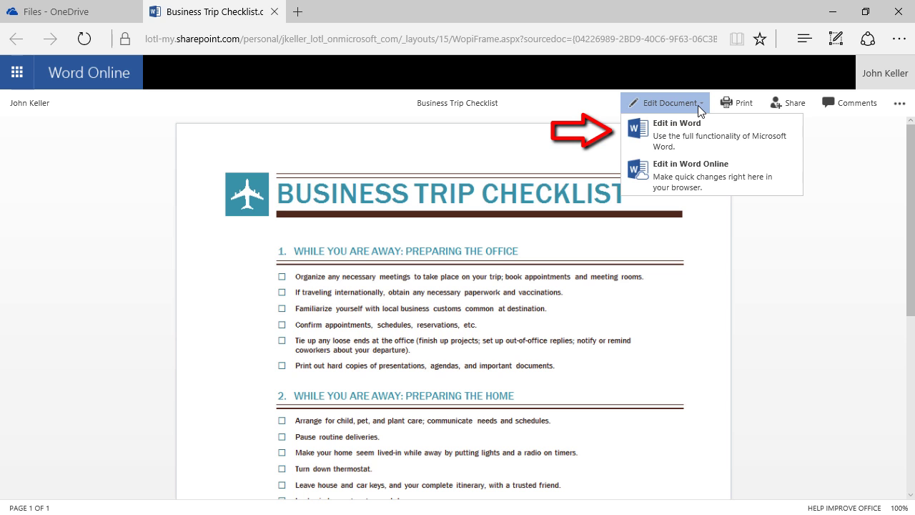
Choose Edit in Word so the checklist opens in the Word 2016 desktop application
left_click(674, 123)
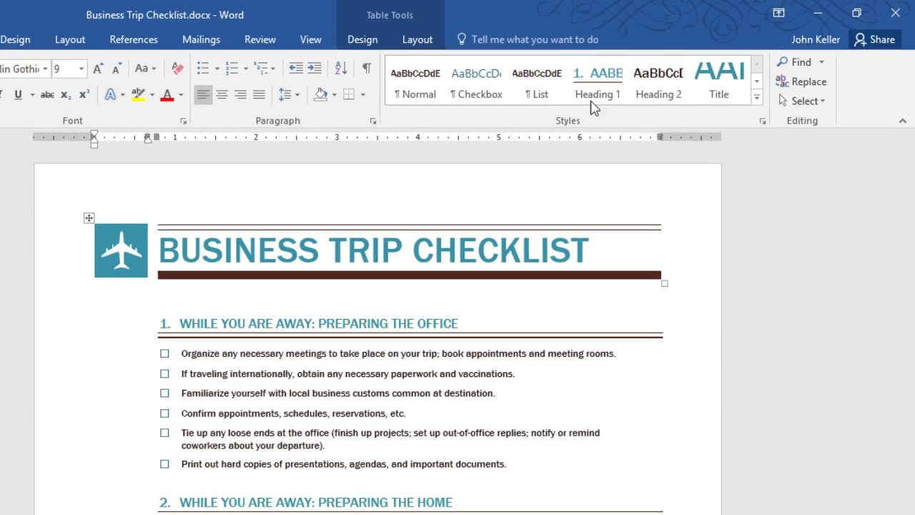
left_click(532, 40)
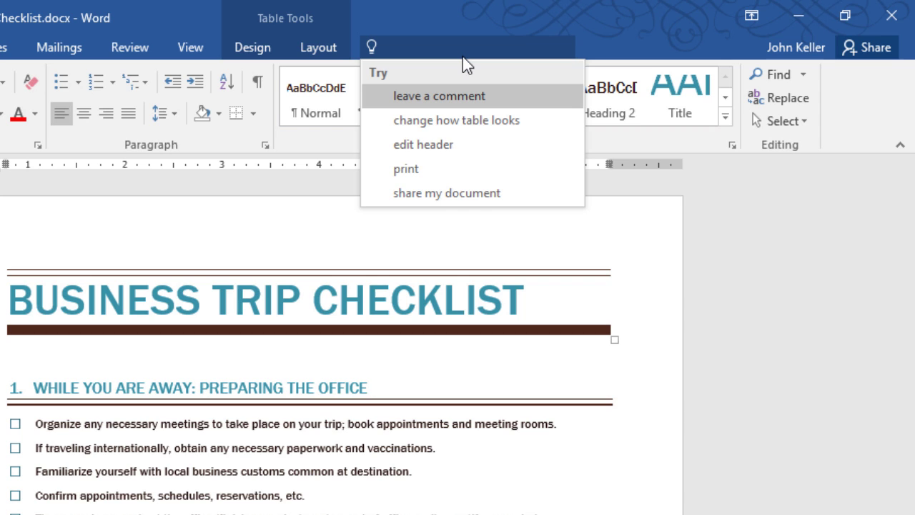
type("fo")
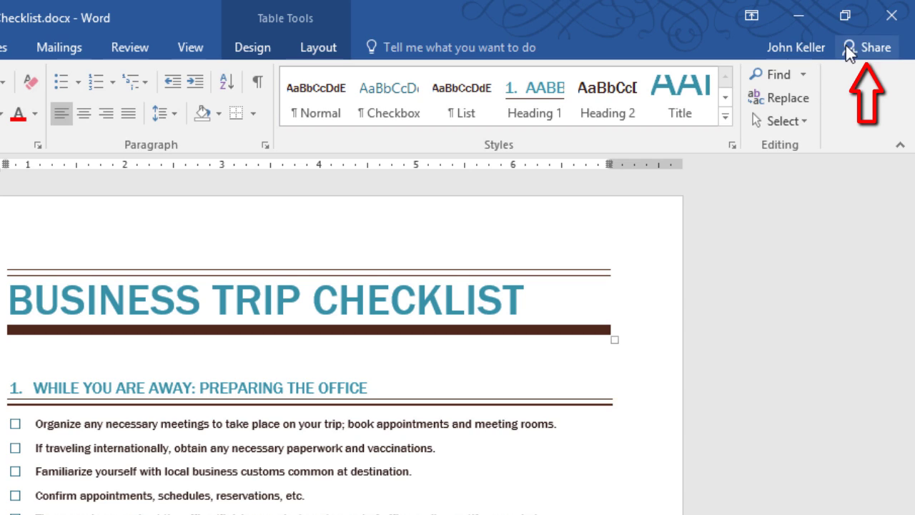
left_click(867, 47)
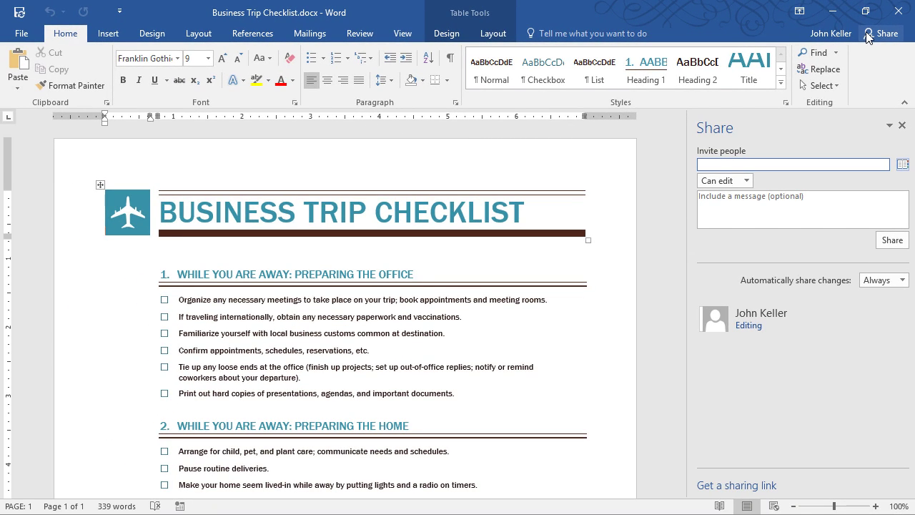
mouse_move(813, 154)
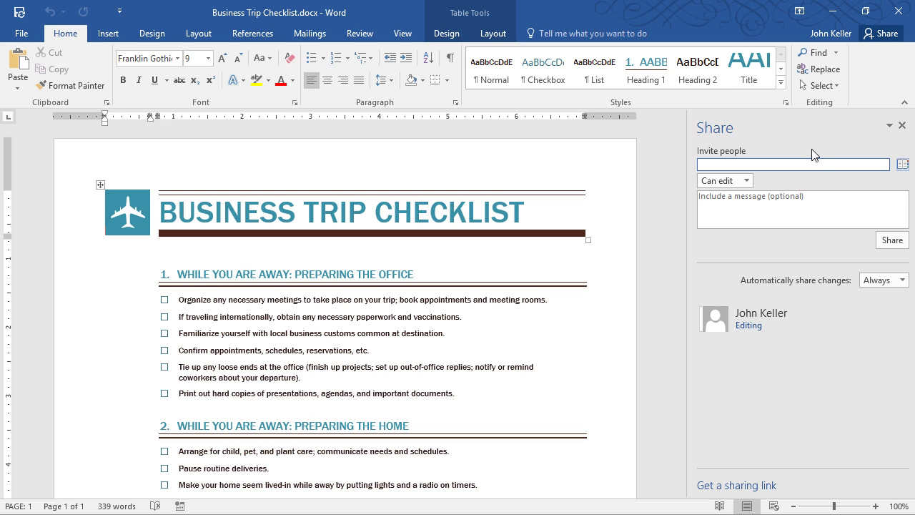
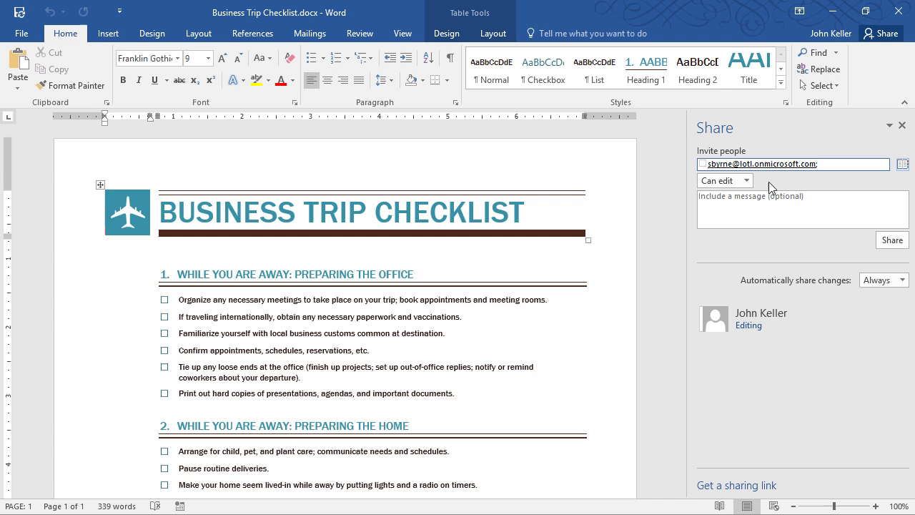
left_click(746, 180)
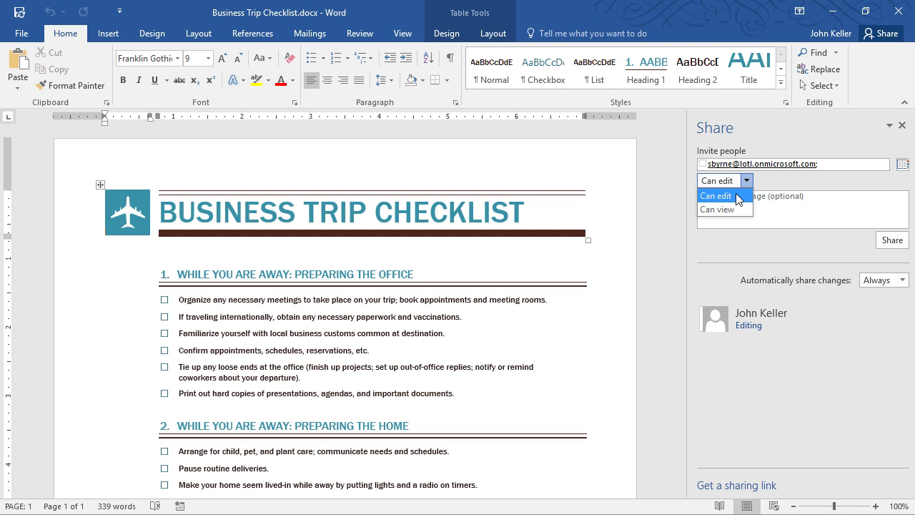
left_click(715, 195)
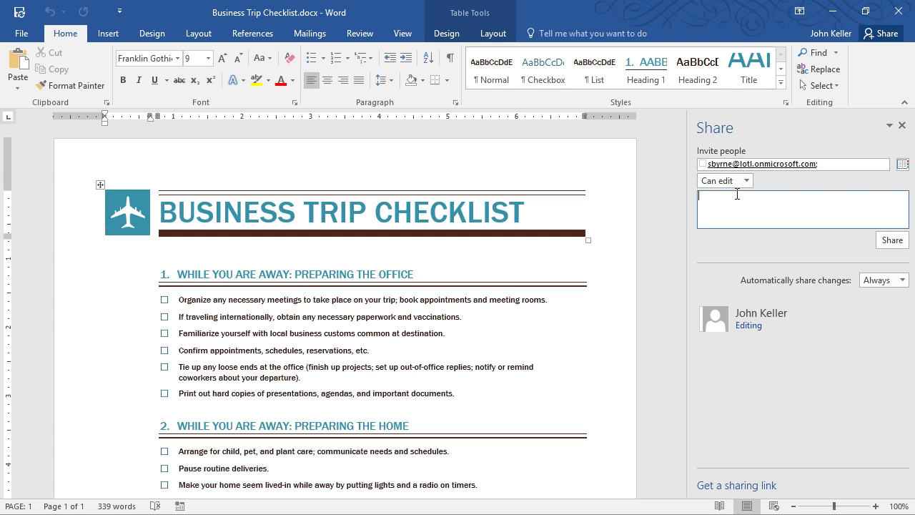
type("Let's work on this doc together")
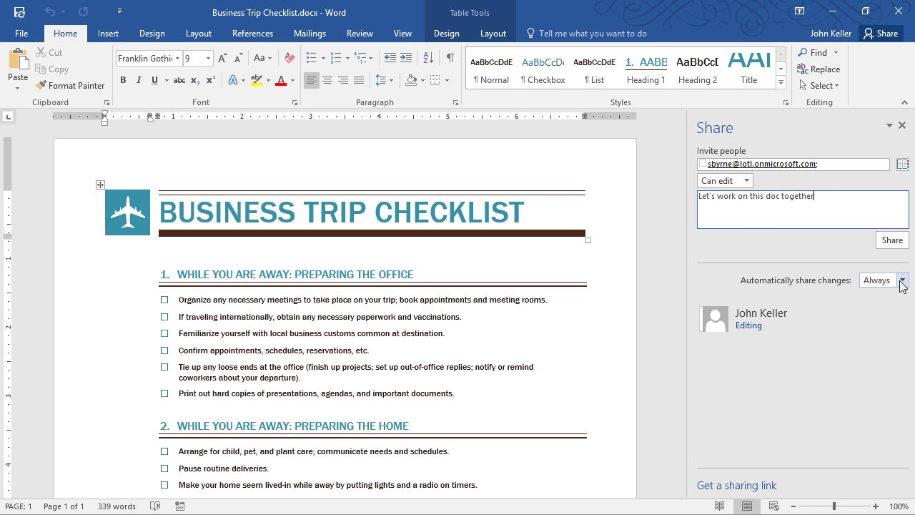
left_click(902, 279)
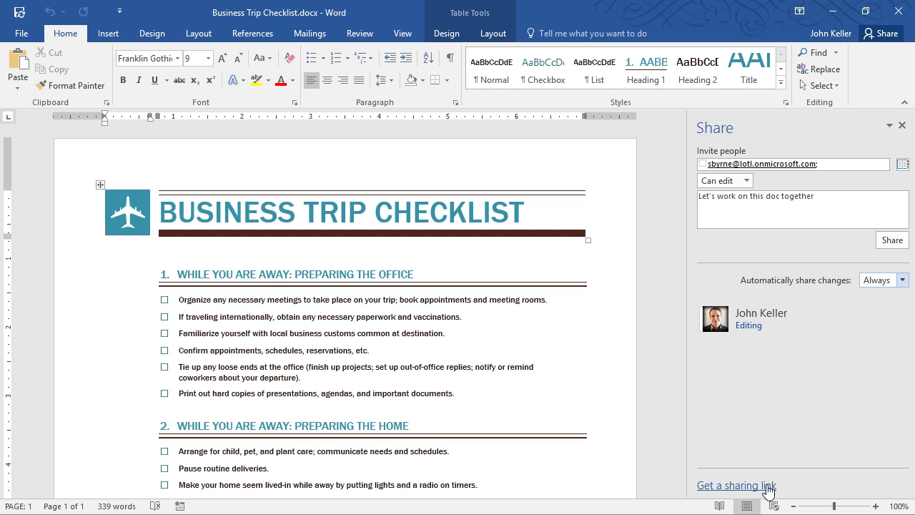
Create a view-only sharing link for the checklist and return to the people-with-access list
left_click(735, 485)
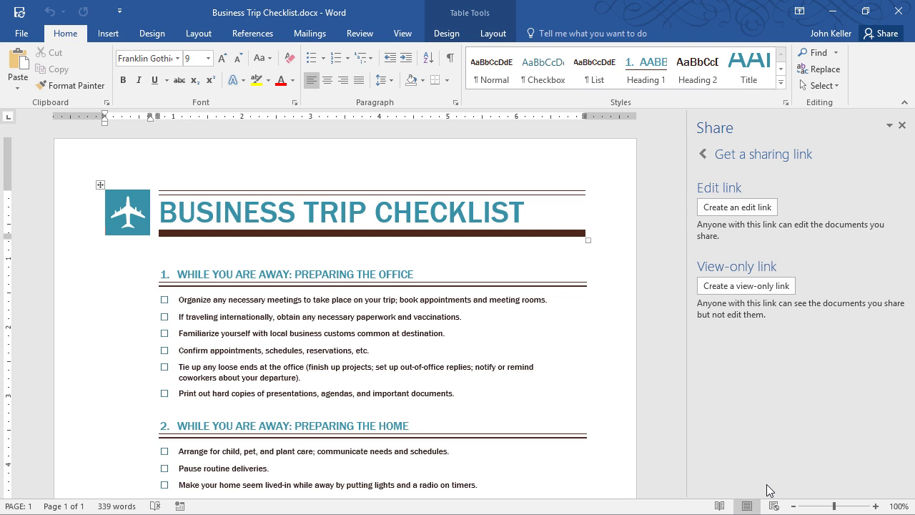
mouse_move(737, 206)
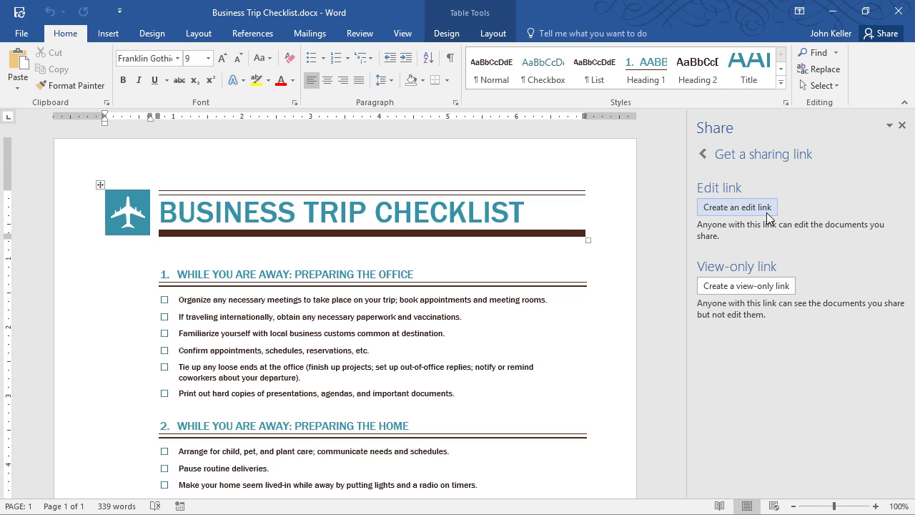
left_click(746, 286)
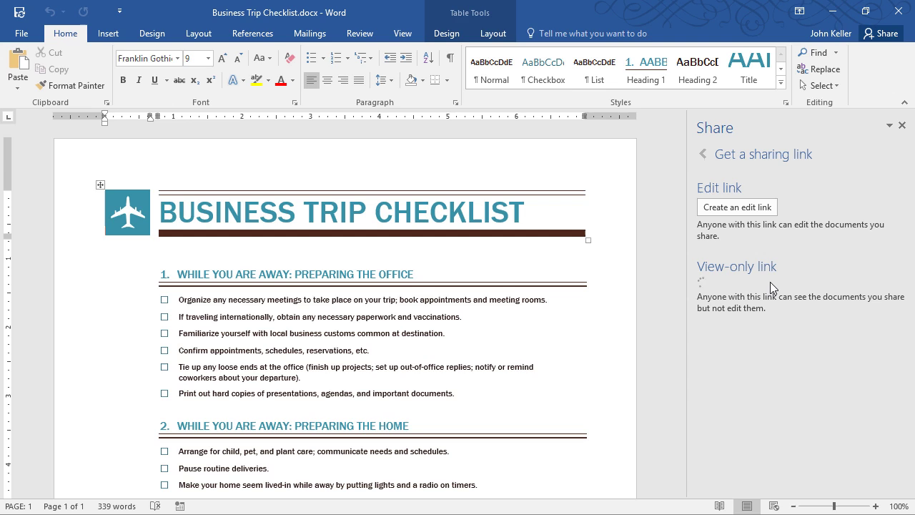
left_click(736, 266)
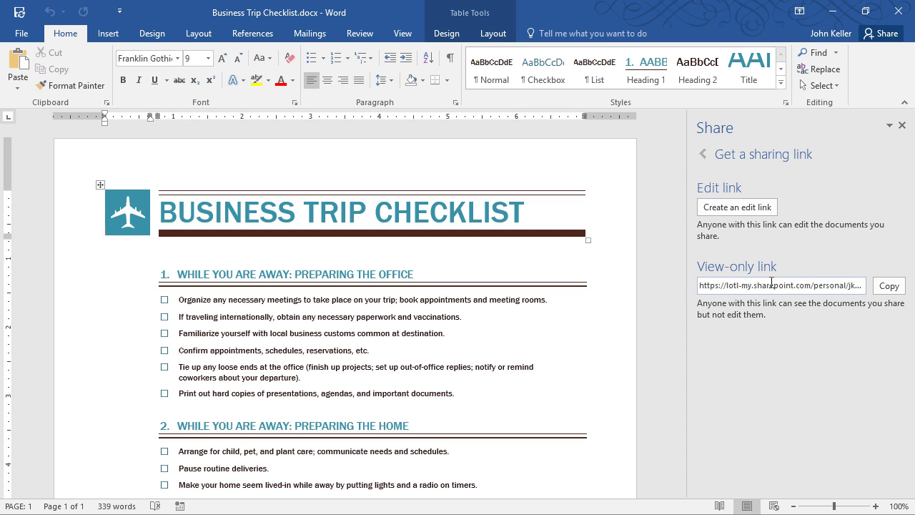
left_click(703, 154)
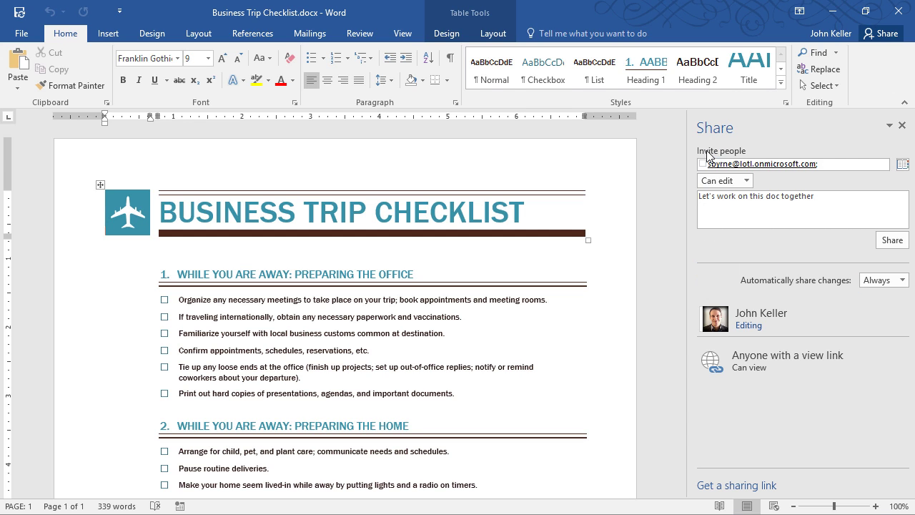
Send the edit invitation to the coworker, close the Share pane and dismiss the co-editing notice
left_click(891, 241)
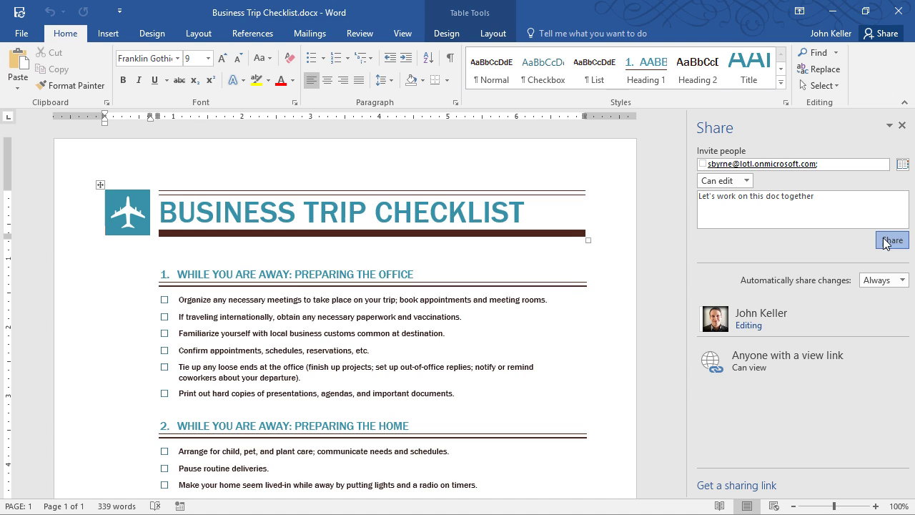
left_click(892, 240)
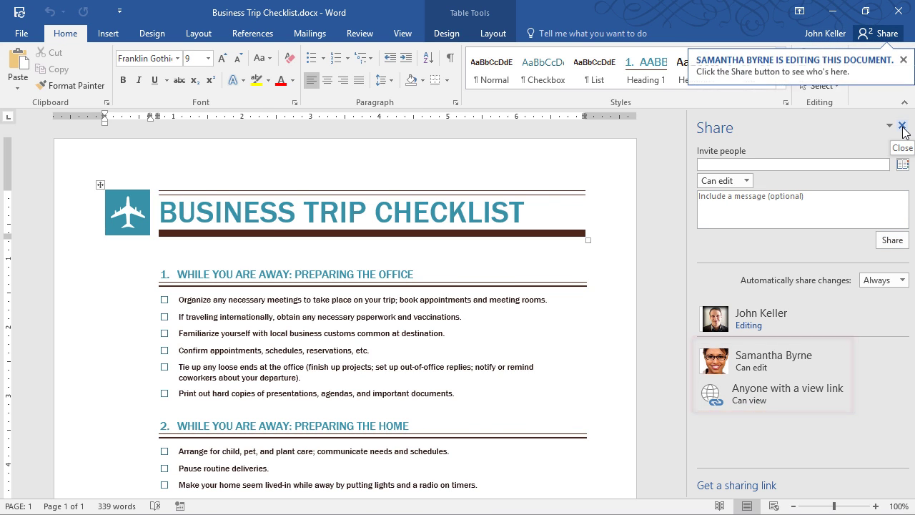
left_click(903, 126)
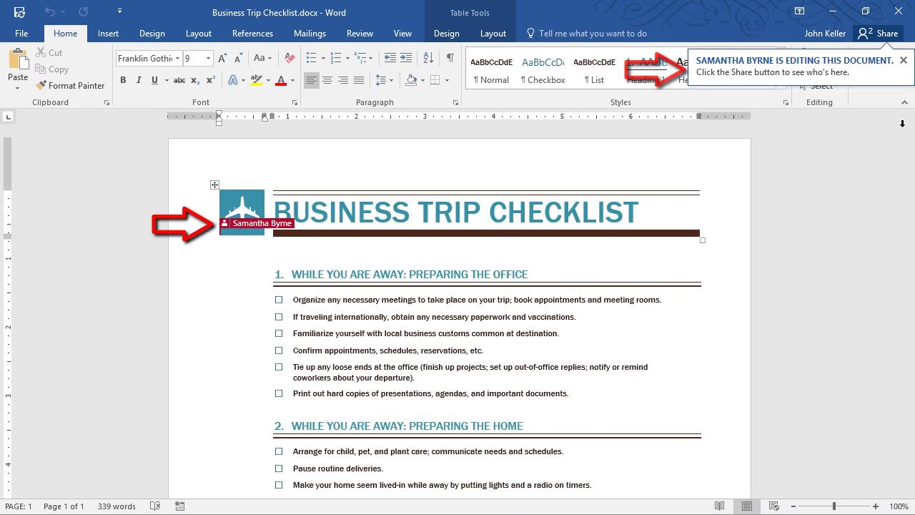
left_click(904, 60)
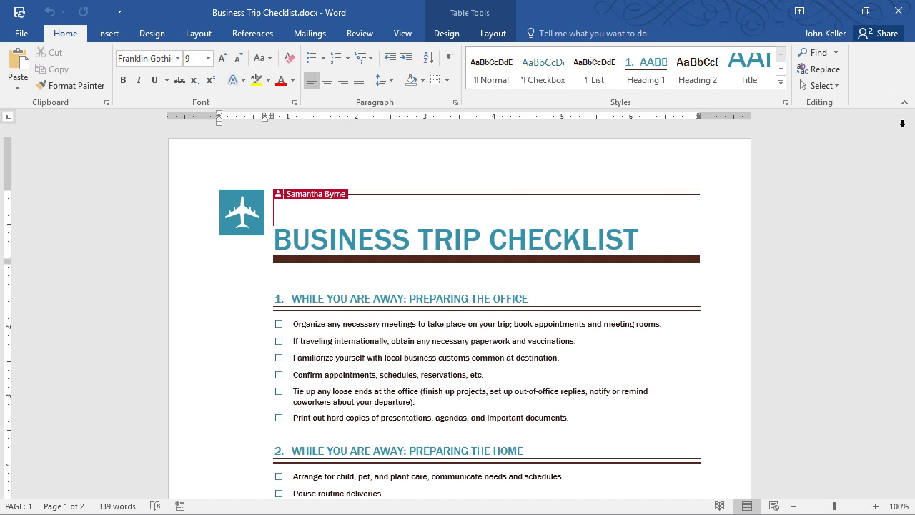
Finish the 'ESPRESSO CAFE' heading and scroll through the checklist as live collaboration ends
type("ESPRES")
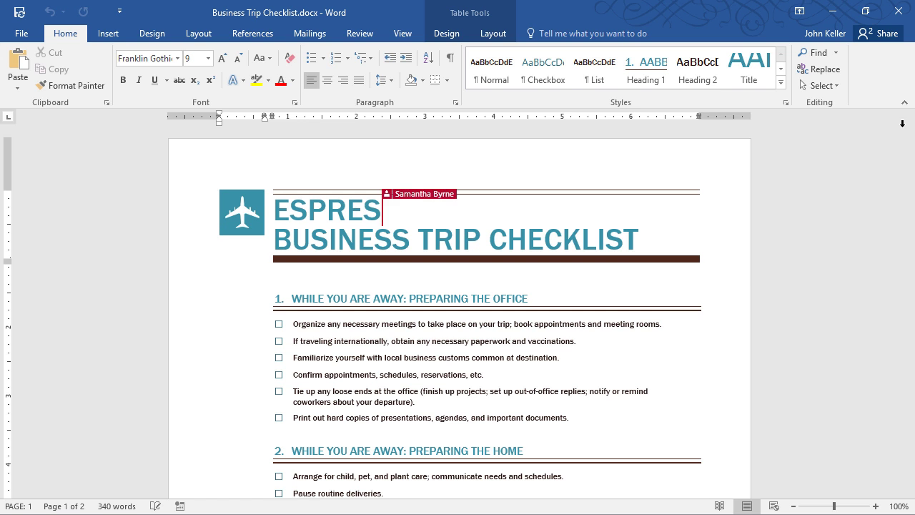
type("SO CAFE")
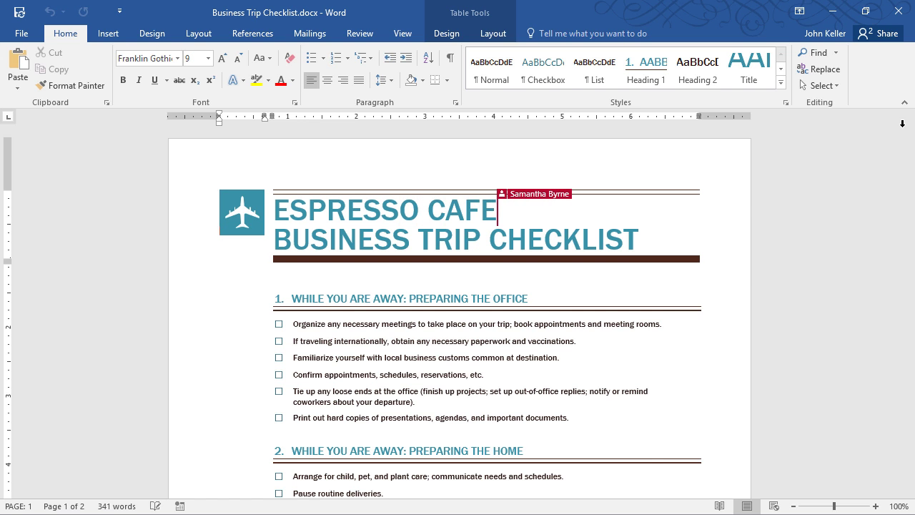
scroll("down", 3)
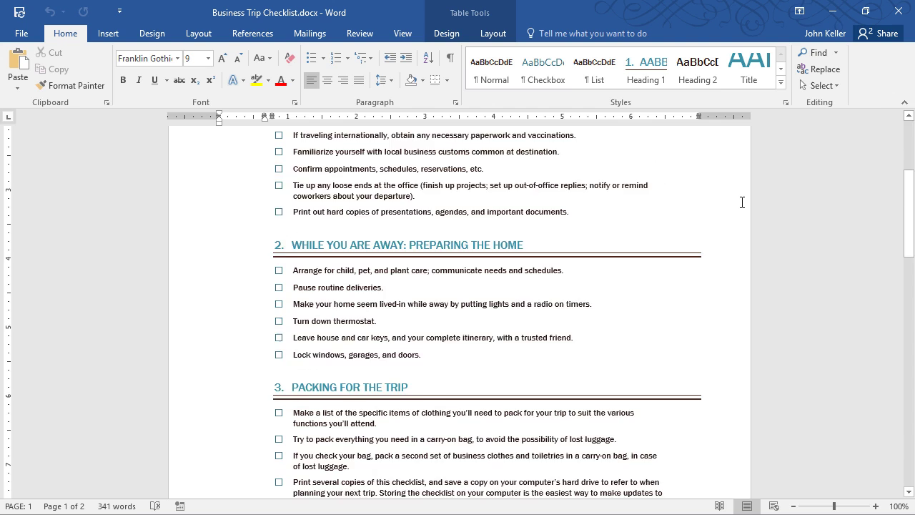
scroll("down", 3)
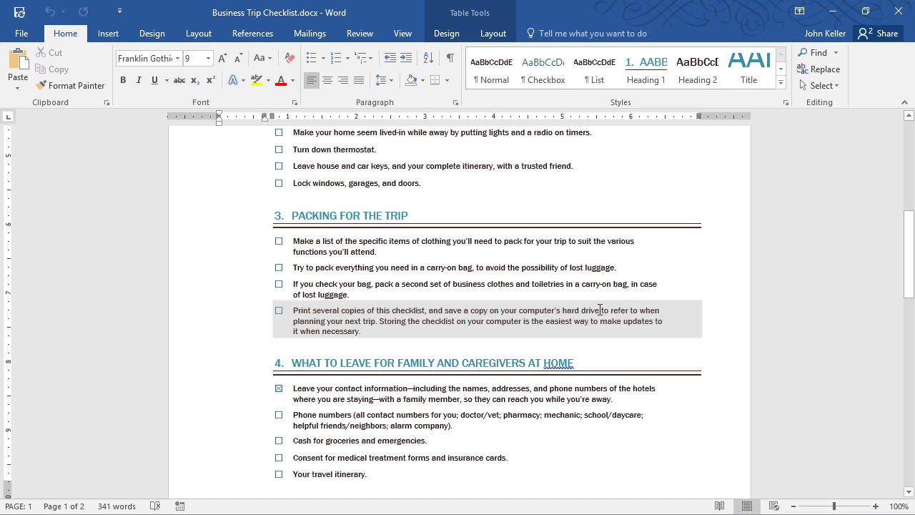
double_click(559, 309)
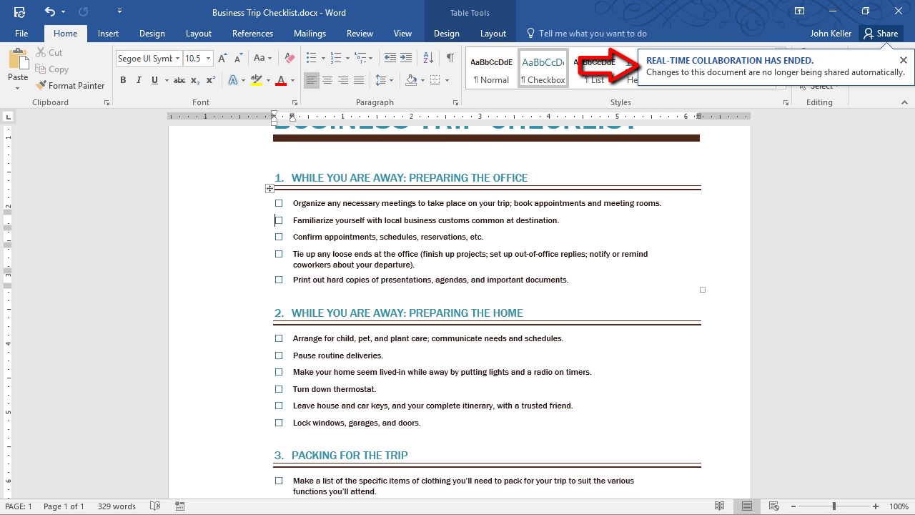
Dismiss the Real-Time Collaboration Has Ended notification
left_click(903, 61)
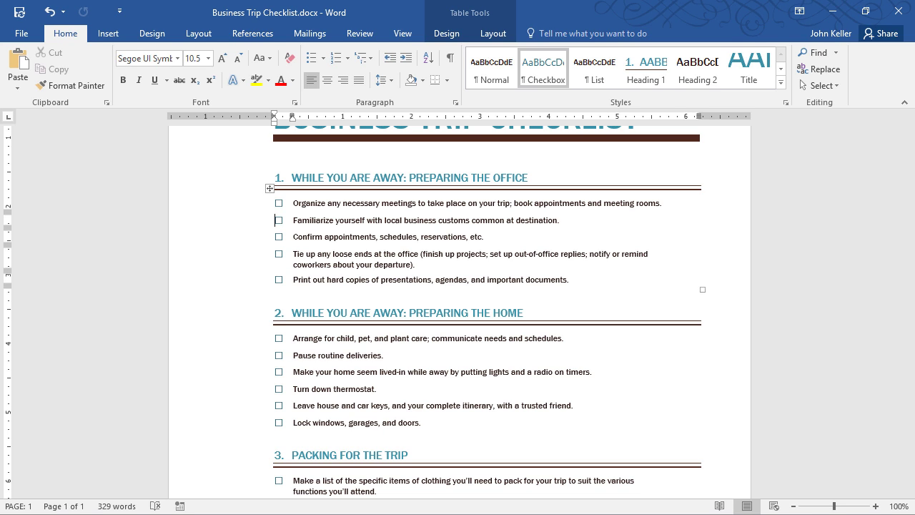
mouse_move(460, 343)
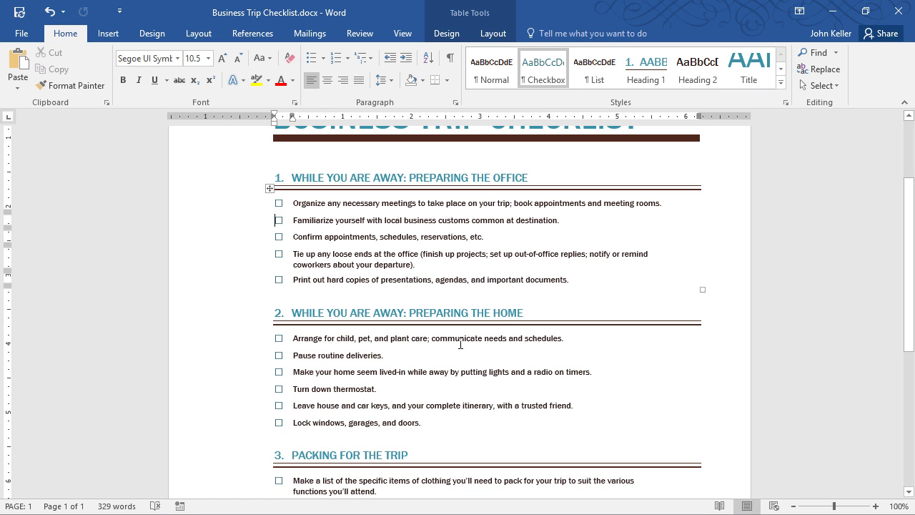
Run Smart Lookup on the word 'communicate', hear its pronunciation, and look it up again from Review
double_click(460, 338)
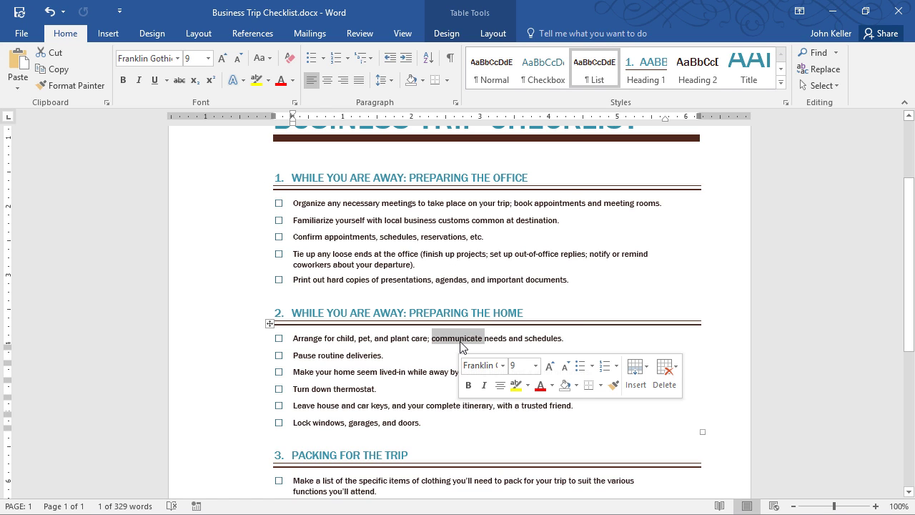
right_click(461, 347)
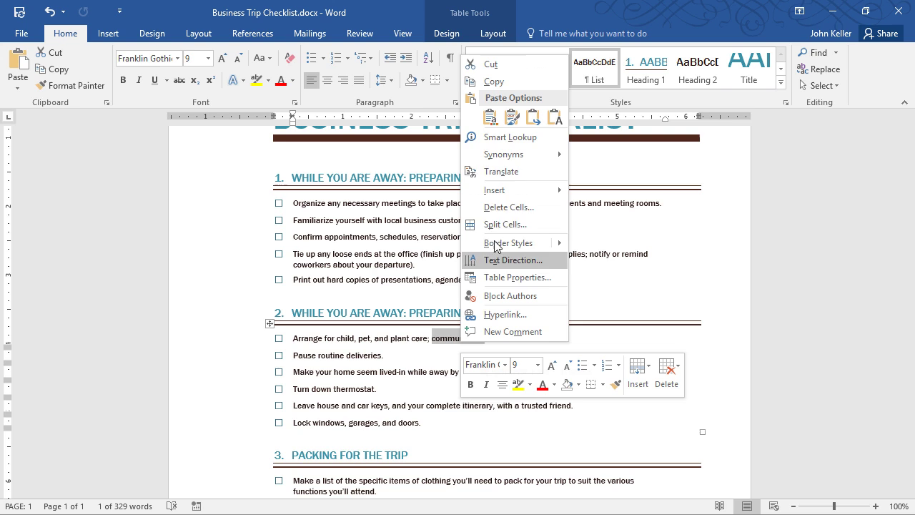
left_click(511, 137)
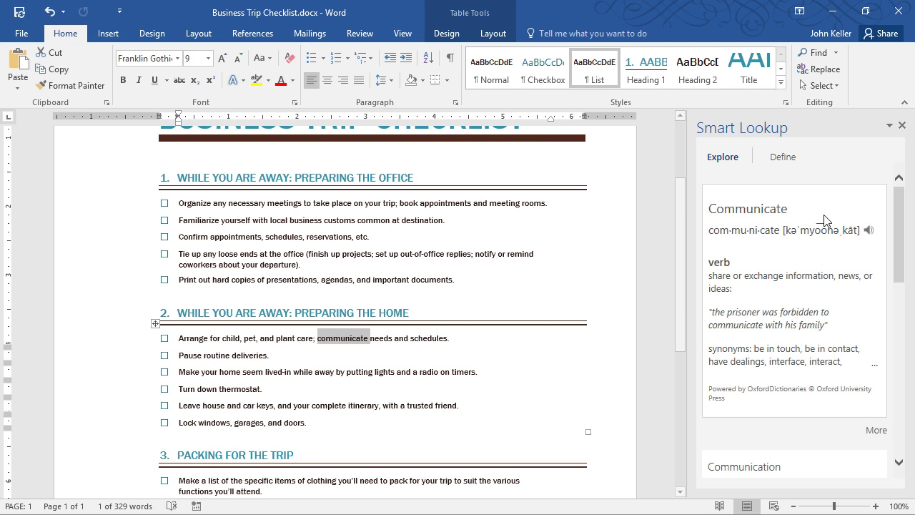
mouse_move(866, 230)
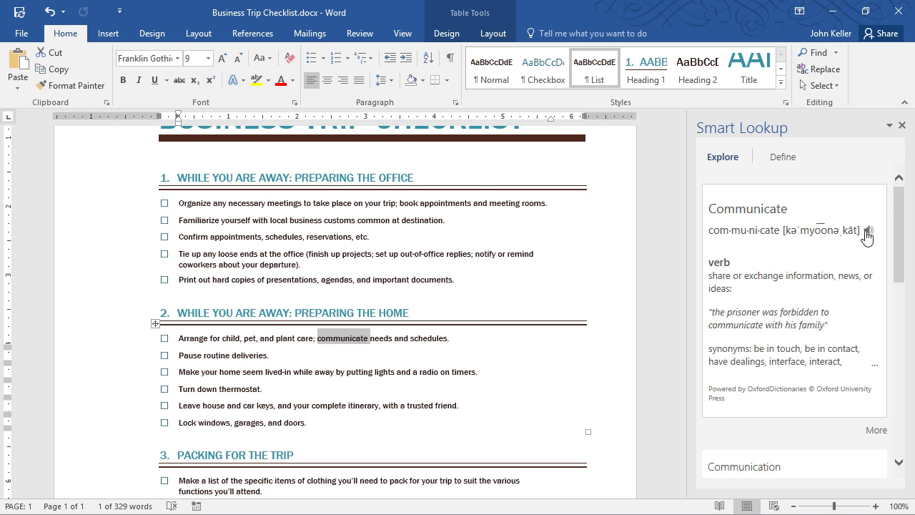
left_click(360, 33)
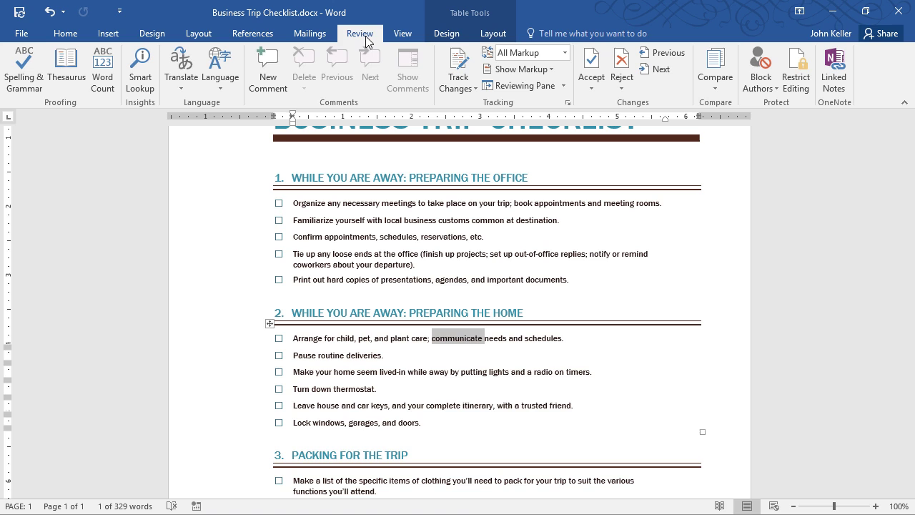
mouse_move(143, 100)
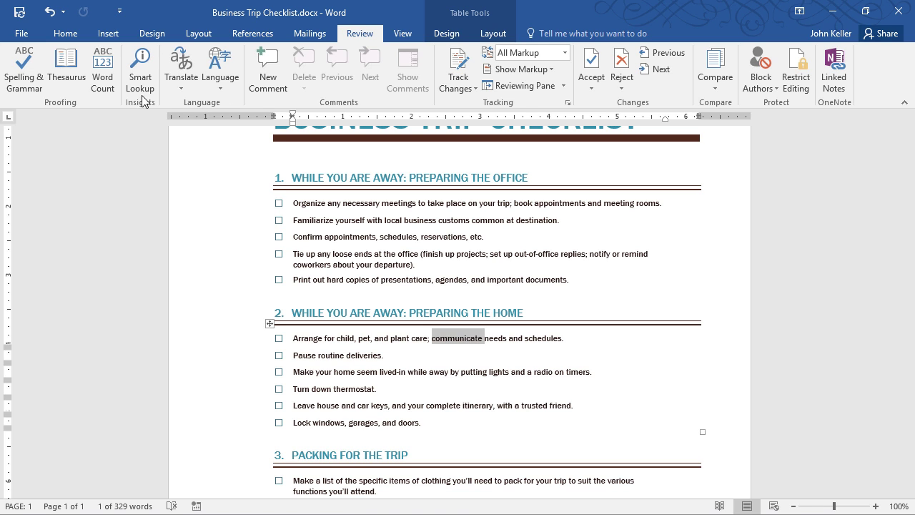
left_click(140, 69)
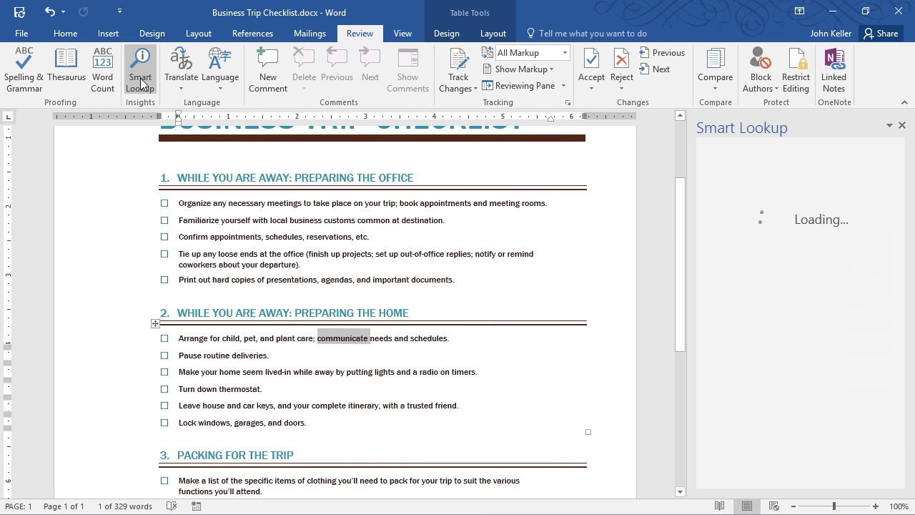
From the Design style-set gallery, apply a title-case style set to the checklist
left_click(152, 33)
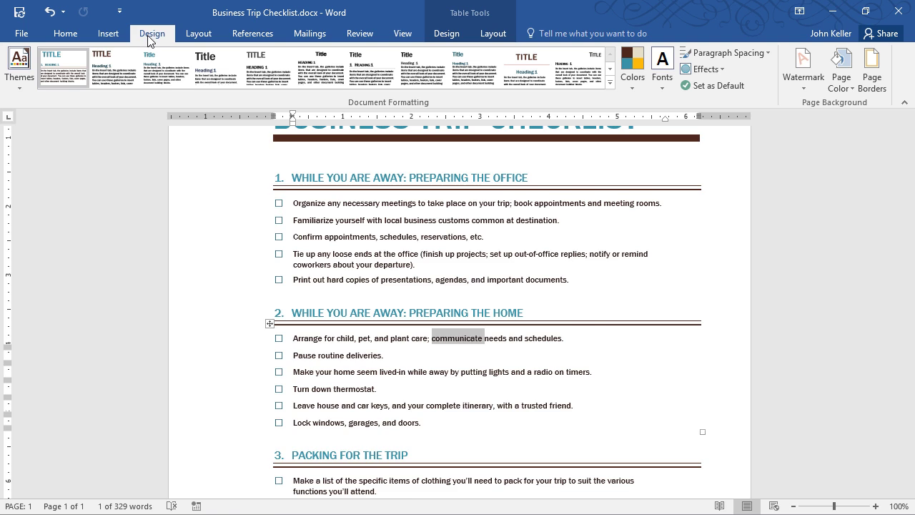
left_click(320, 69)
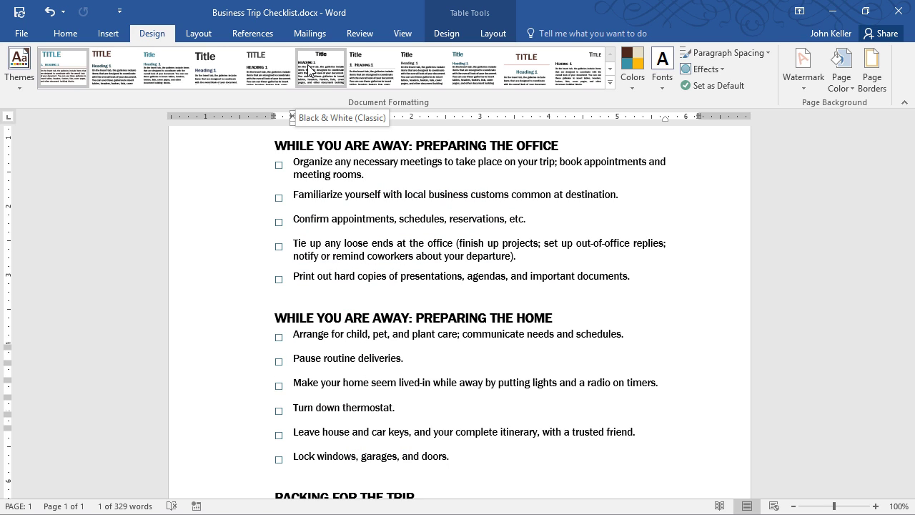
left_click(609, 88)
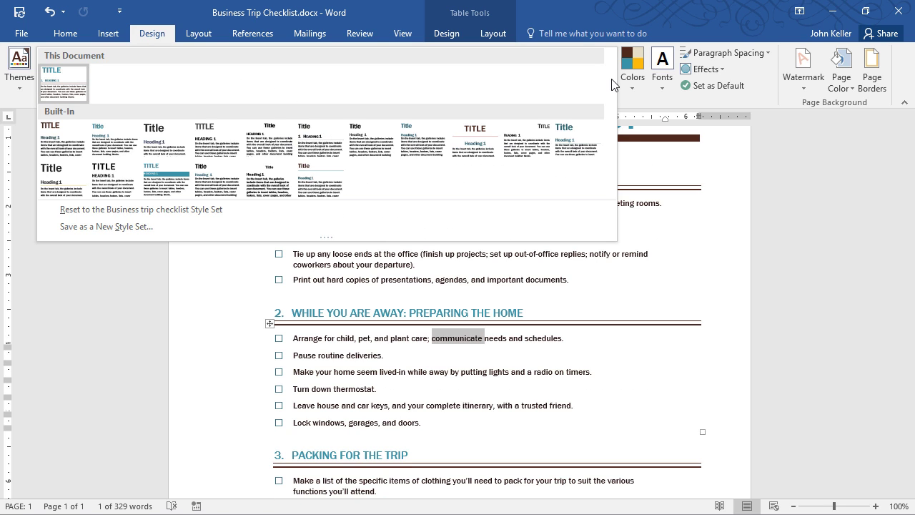
left_click(115, 140)
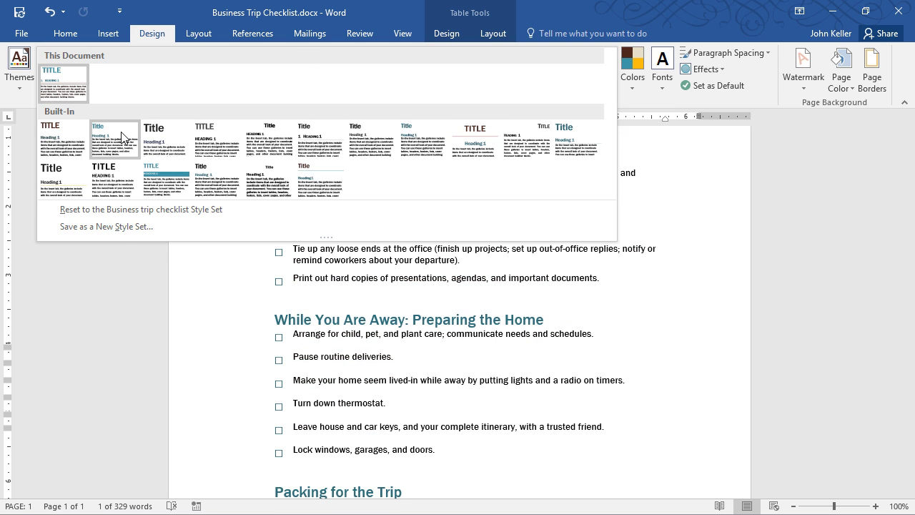
Browse the Colors and Fonts lists, then apply a new theme with olive-green serif headings
left_click(632, 68)
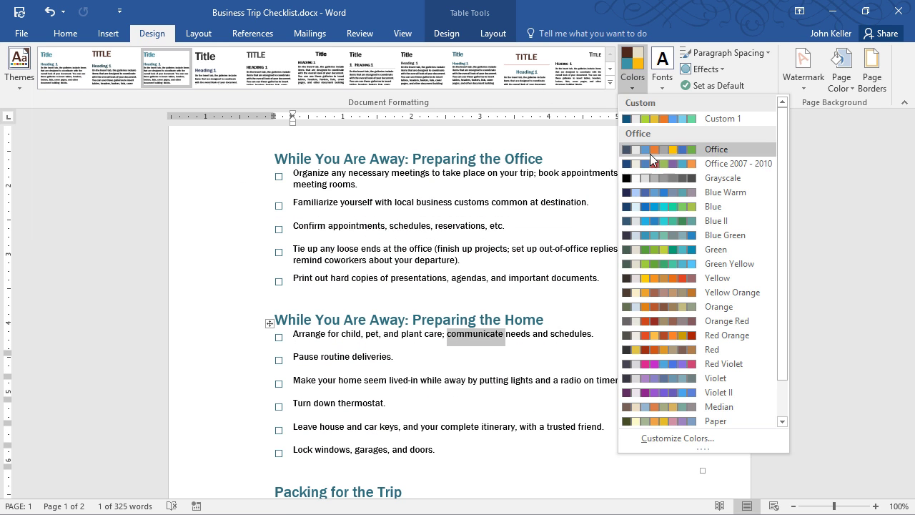
left_click(662, 69)
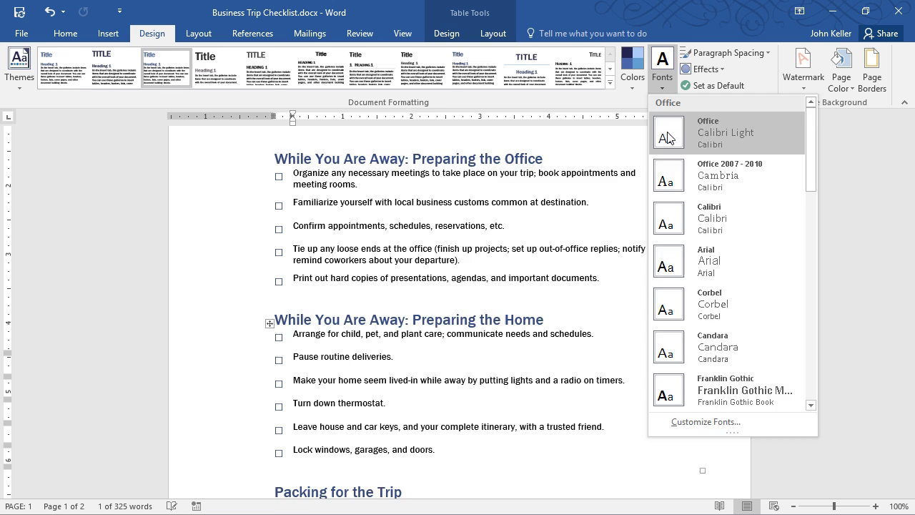
left_click(18, 69)
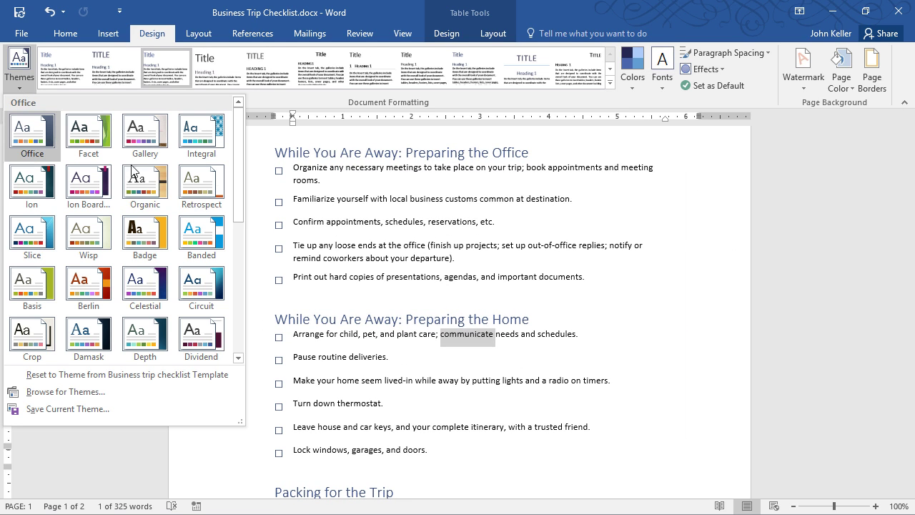
left_click(145, 180)
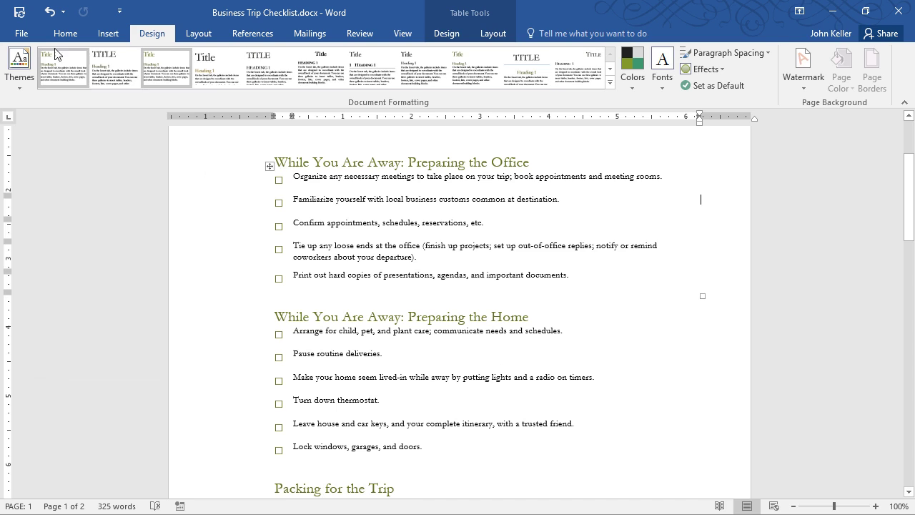
In Backstage, view New, Open and Add a Place, then show the checklist's version history
left_click(20, 33)
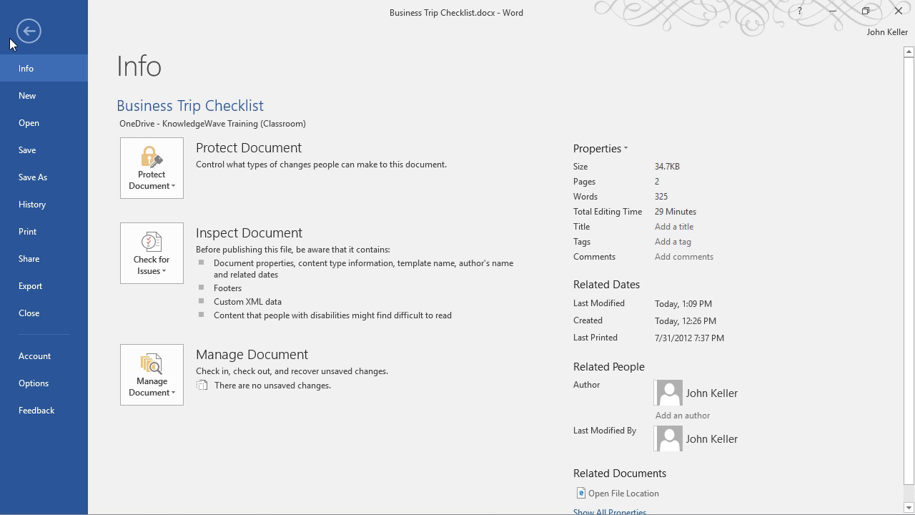
left_click(28, 94)
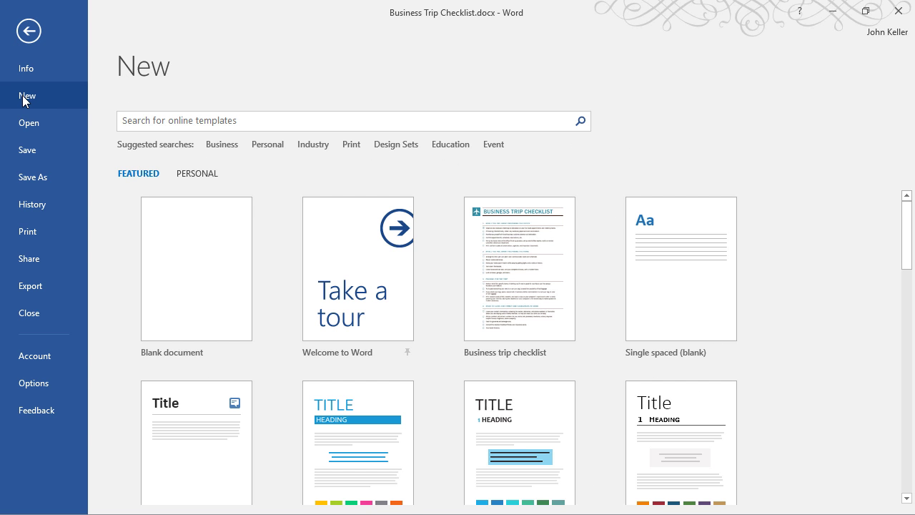
left_click(28, 123)
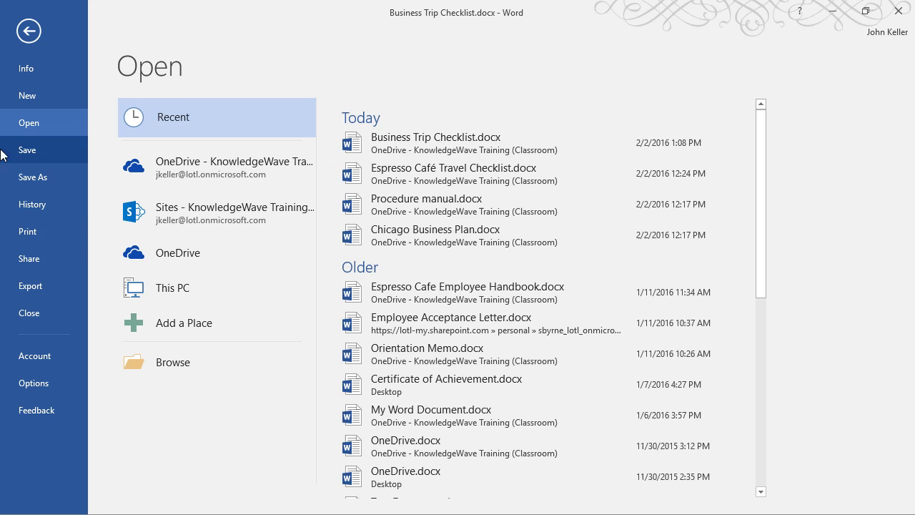
left_click(183, 323)
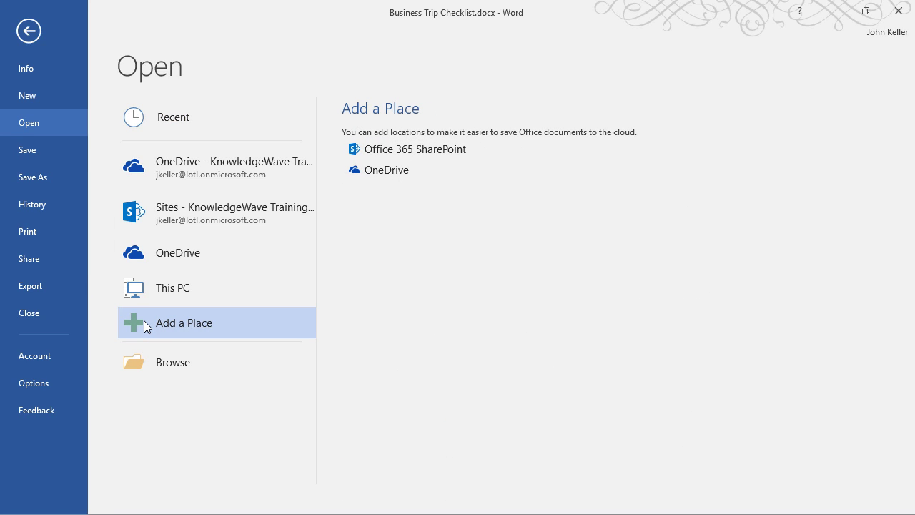
mouse_move(70, 209)
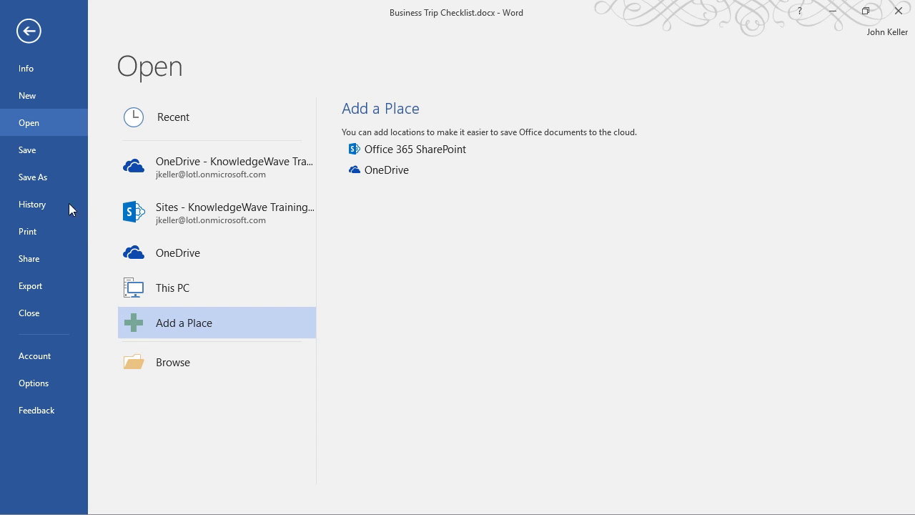
left_click(33, 177)
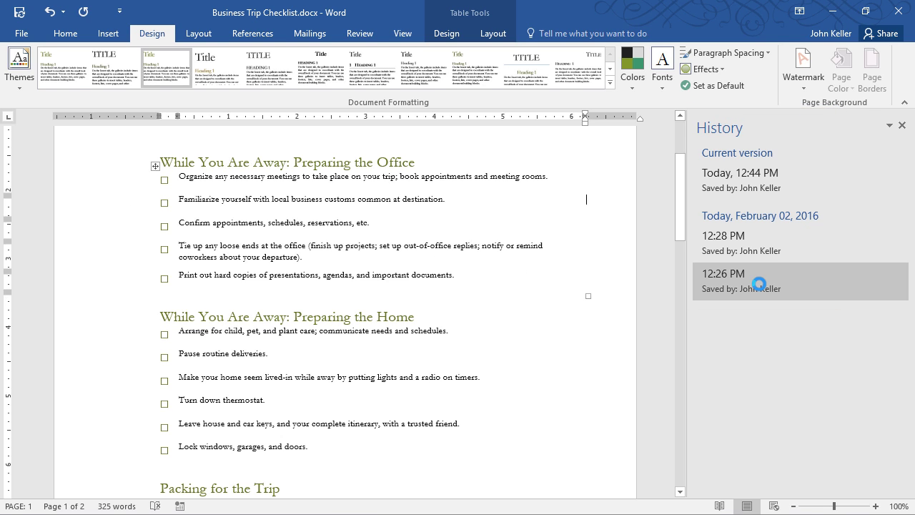
Restore the 12:26 PM version as the latest, confirming the merge in the File Updated dialog
left_click(723, 273)
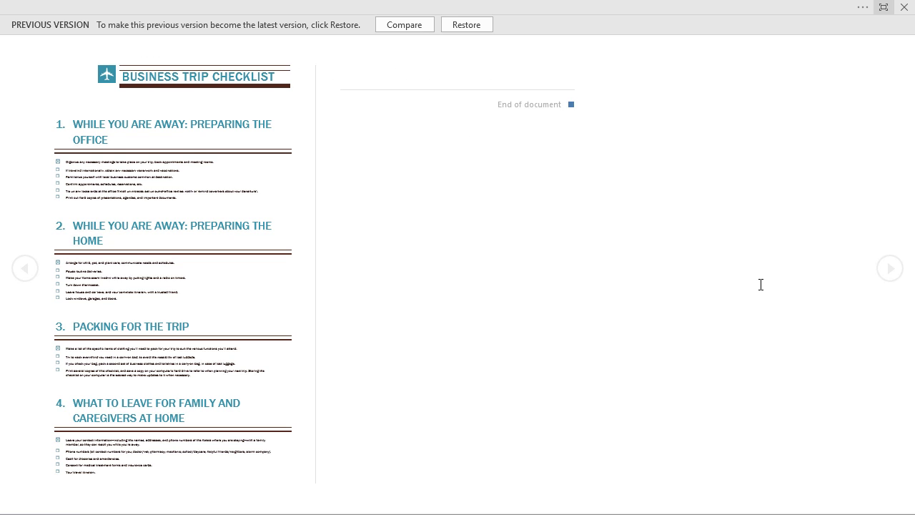
mouse_move(463, 66)
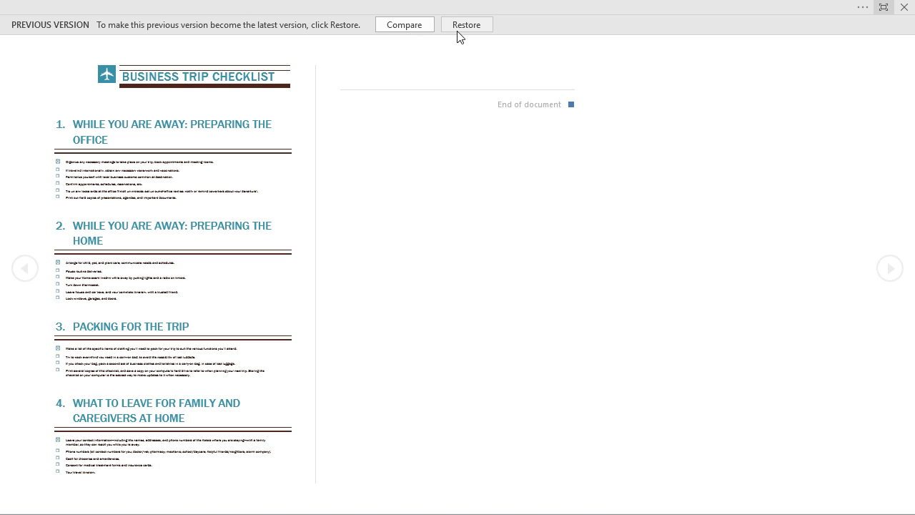
left_click(466, 24)
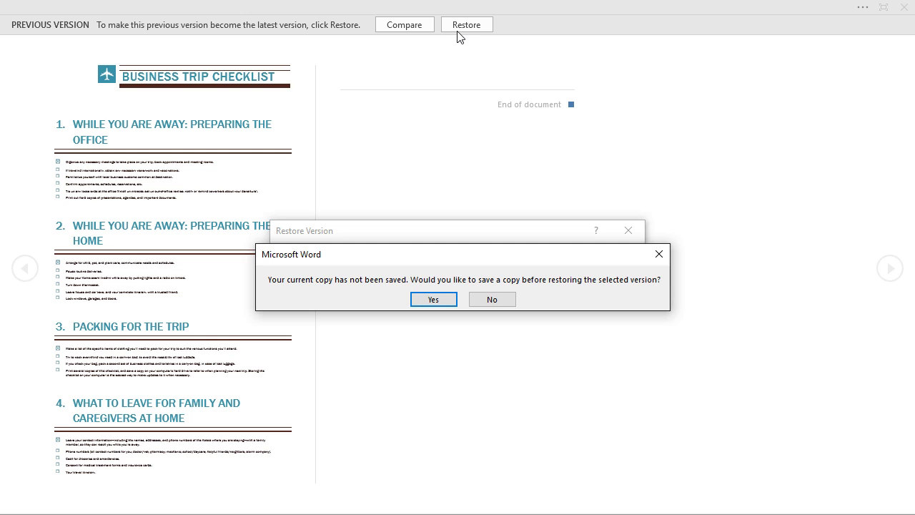
mouse_move(433, 299)
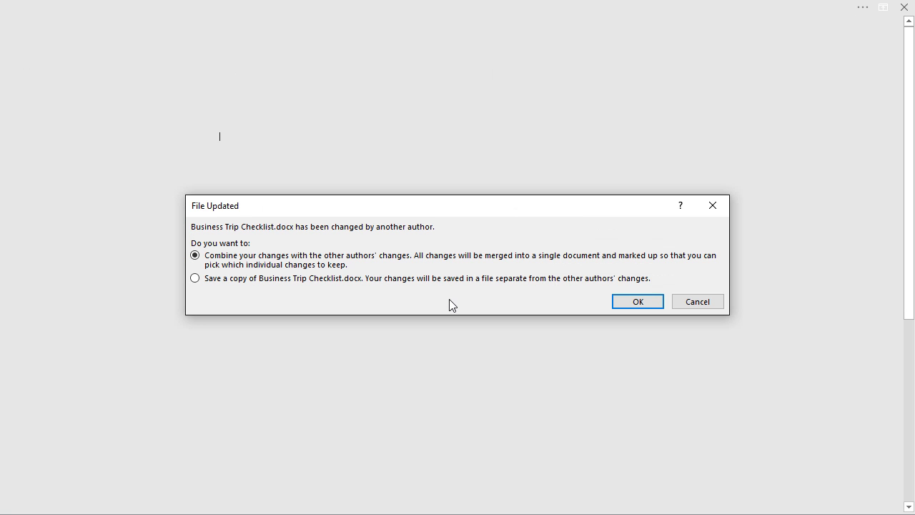
mouse_move(549, 303)
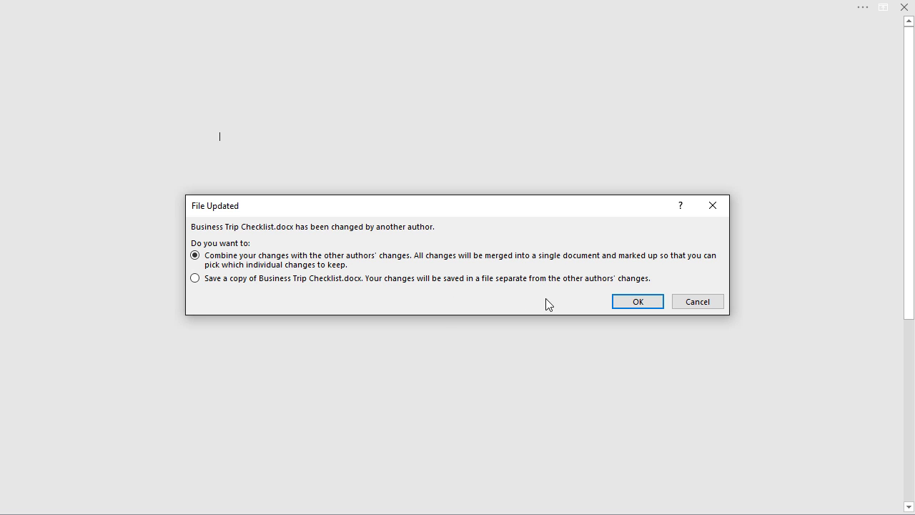
left_click(638, 300)
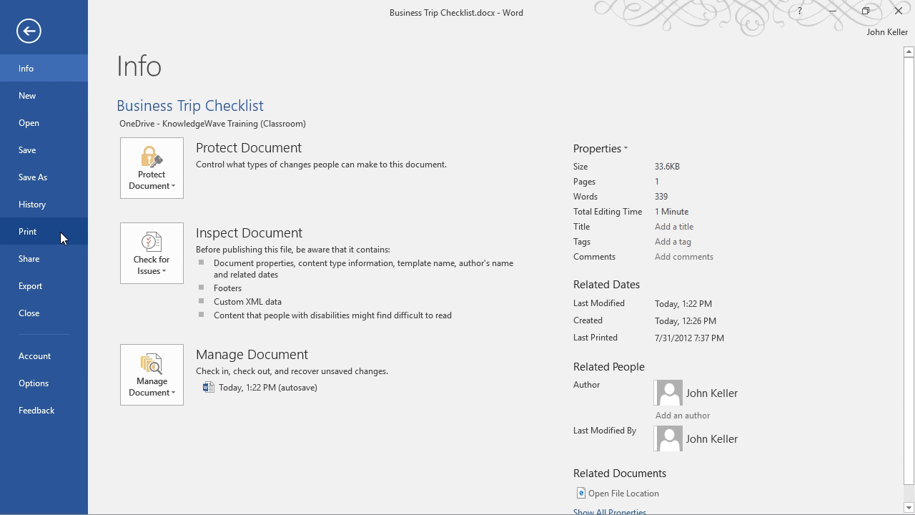
left_click(29, 258)
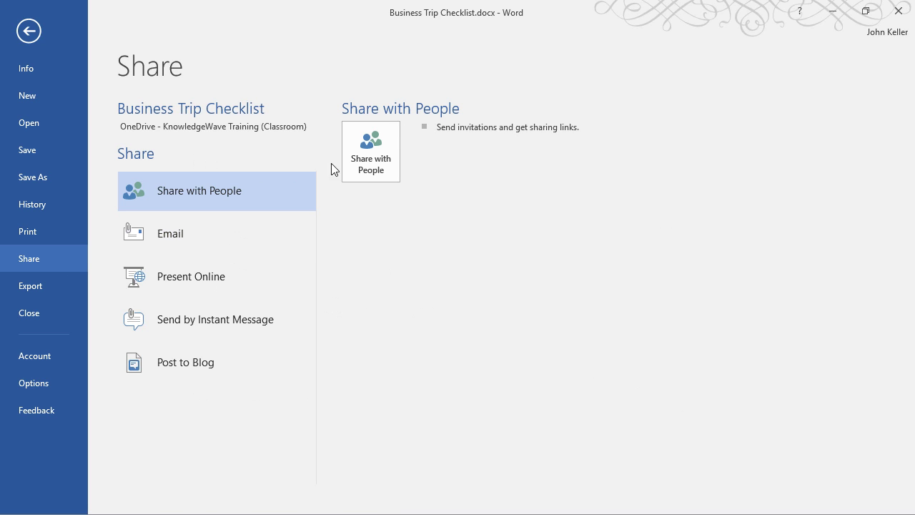
mouse_move(351, 167)
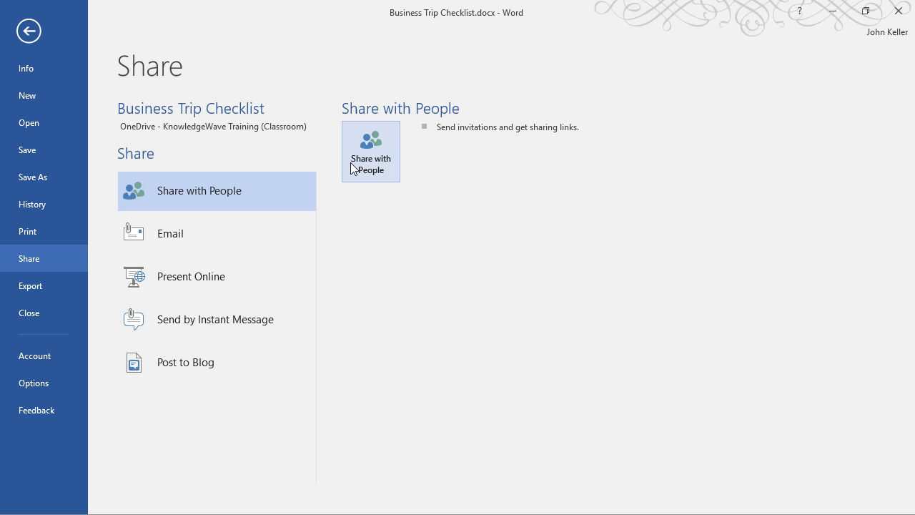
left_click(28, 32)
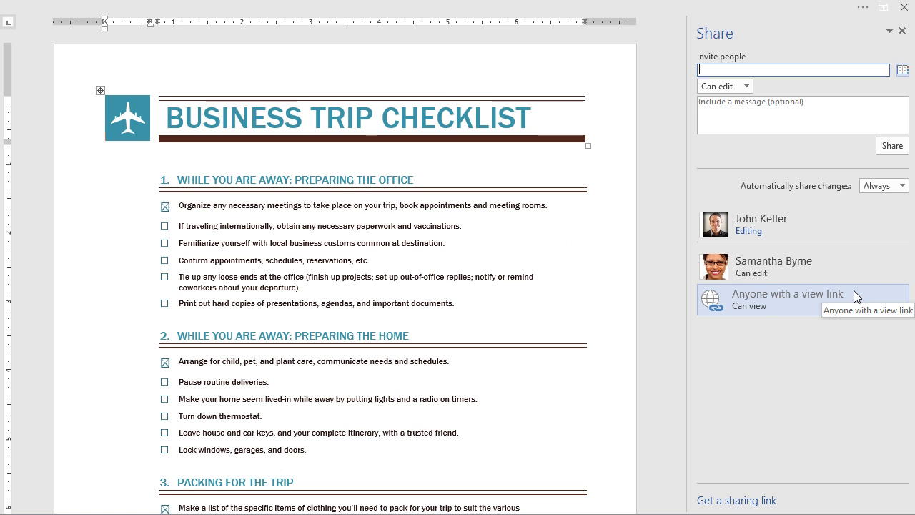
left_click(786, 299)
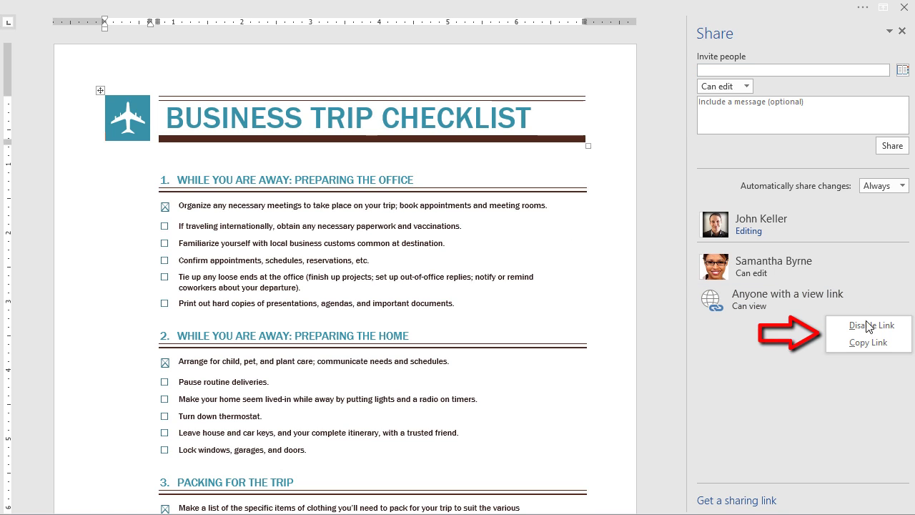
left_click(866, 324)
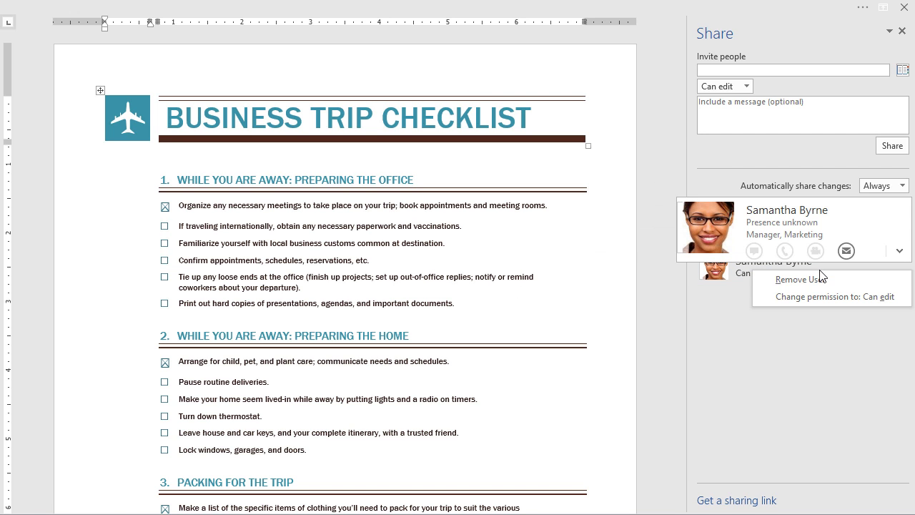
left_click(795, 278)
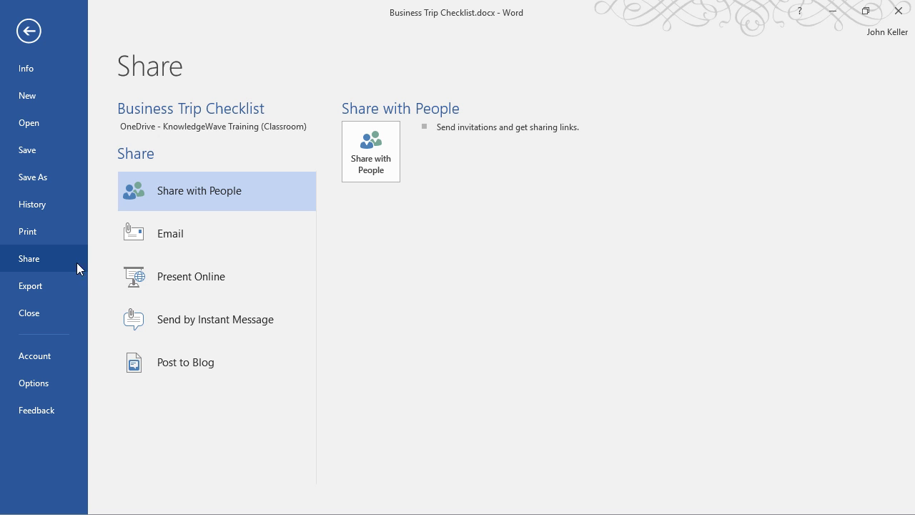
Browse the Email, Present Online and Send by Instant Message options, ending on Post to Blog
left_click(168, 233)
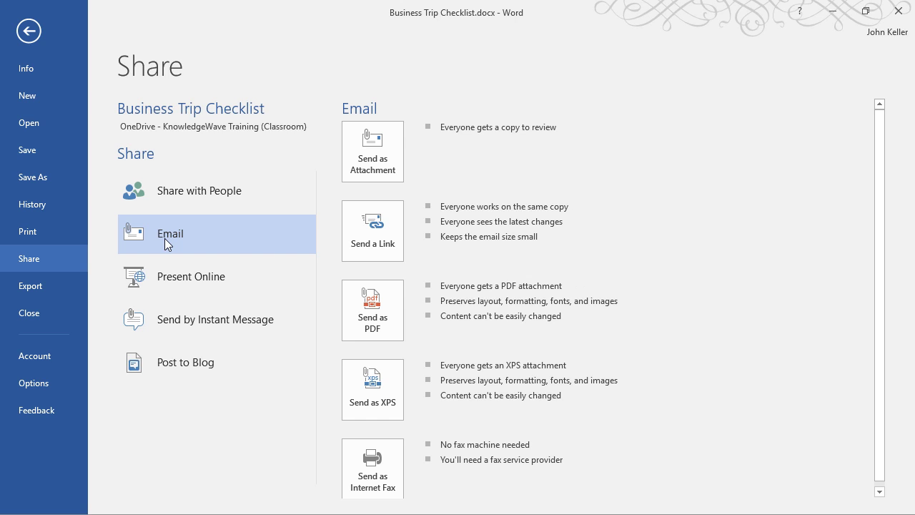
left_click(192, 277)
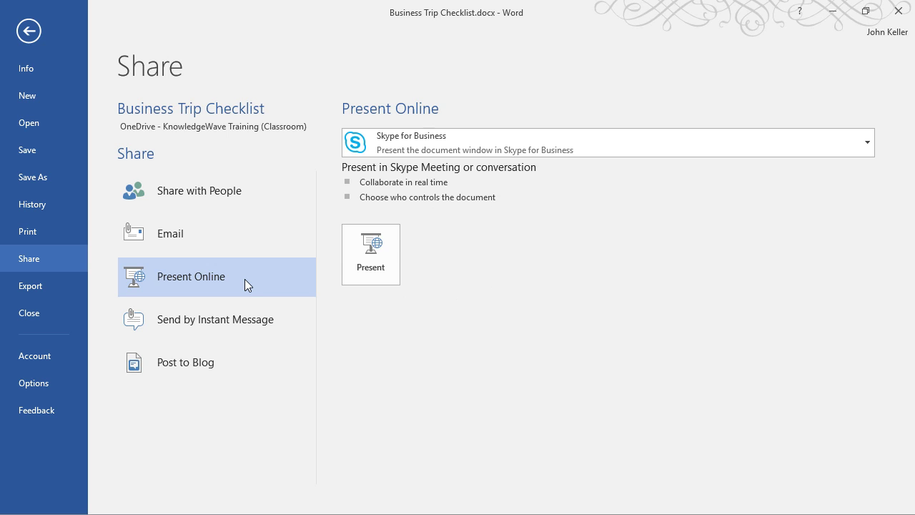
mouse_move(258, 311)
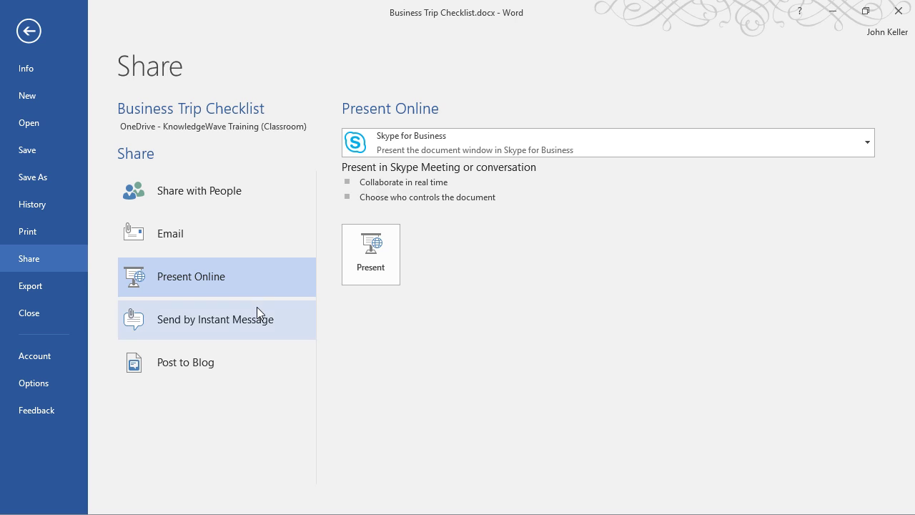
left_click(214, 319)
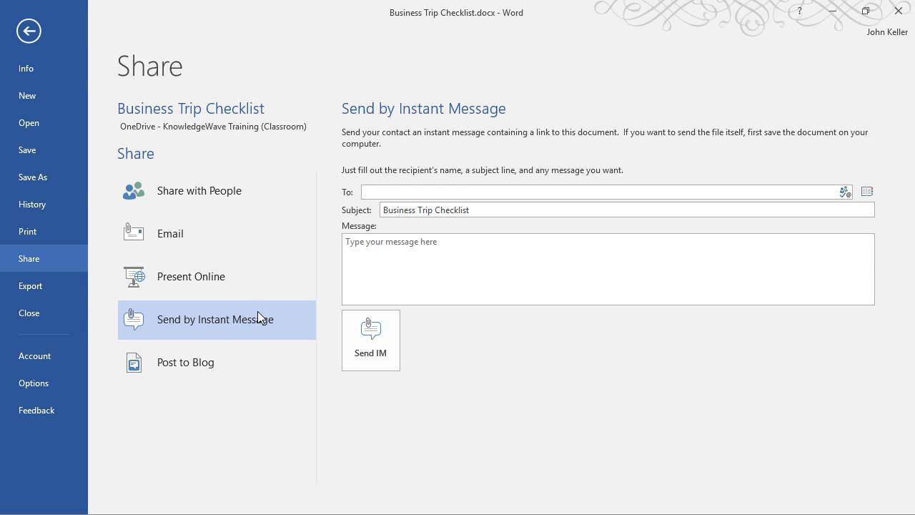
left_click(186, 361)
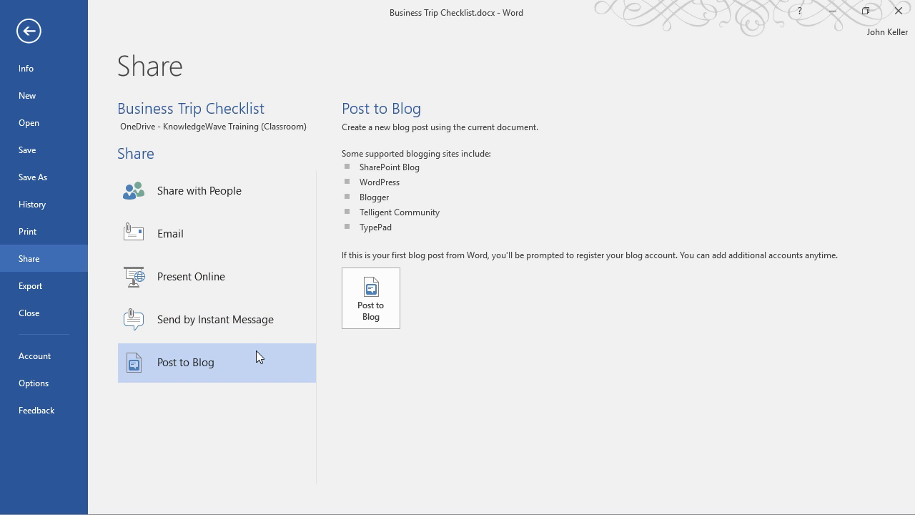
Browse the Export PDF/XPS and Change File Type options, then return to the checklist
left_click(30, 286)
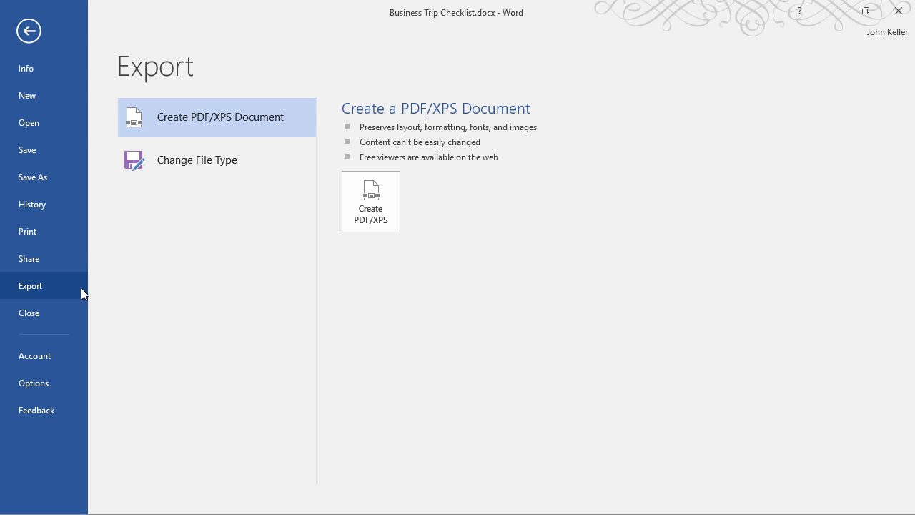
left_click(197, 160)
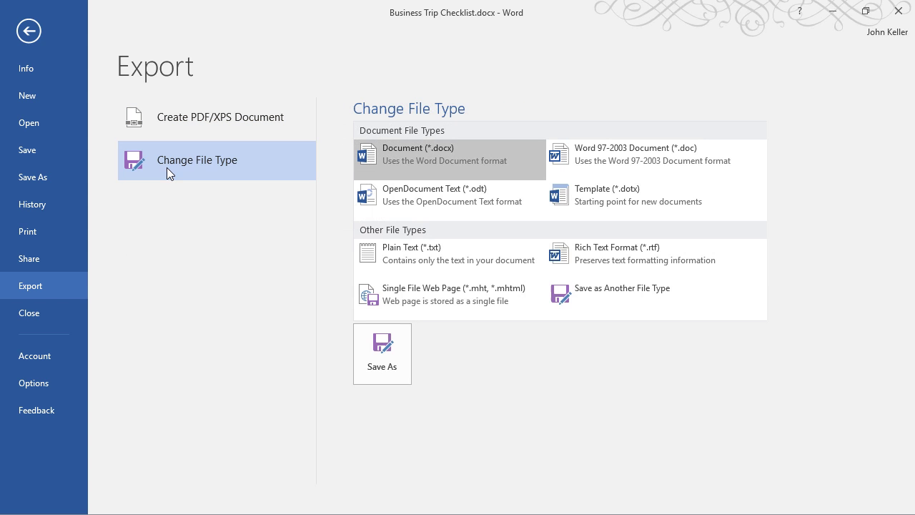
left_click(29, 32)
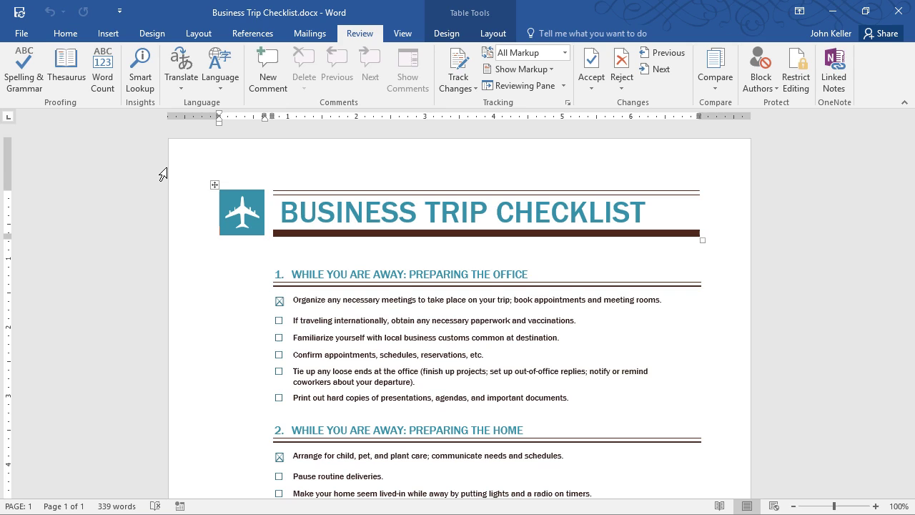